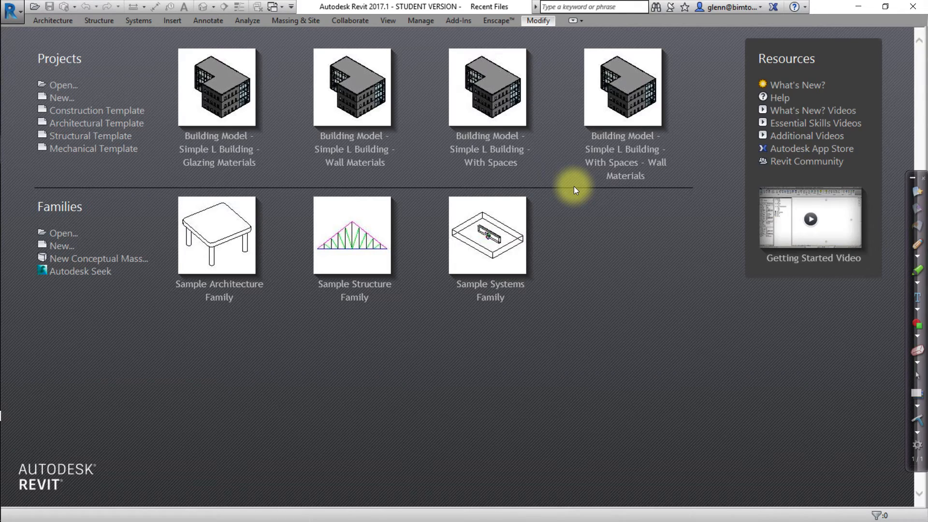
pyautogui.moveTo(96, 123)
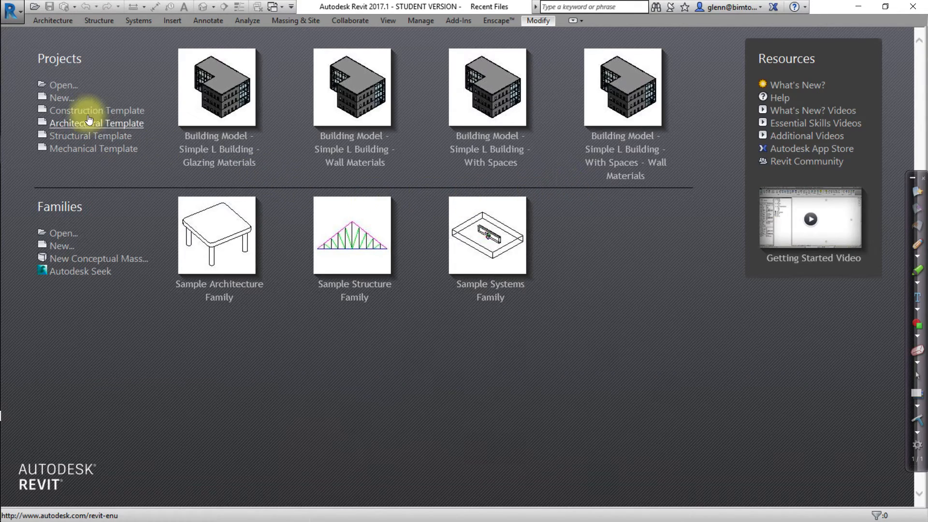
# Open the 'Building Model - Simple L Building - Wall Materials' project from the start screen
pyautogui.click(63, 85)
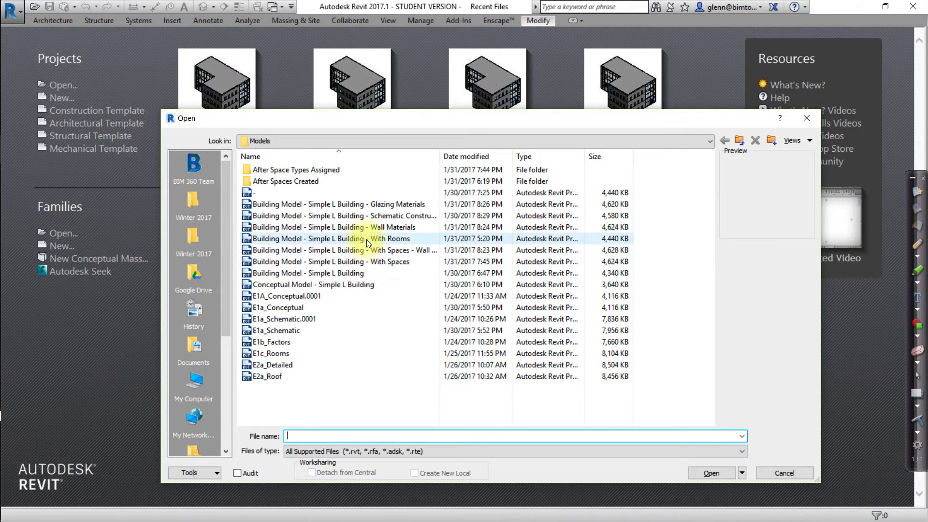
pyautogui.click(336, 226)
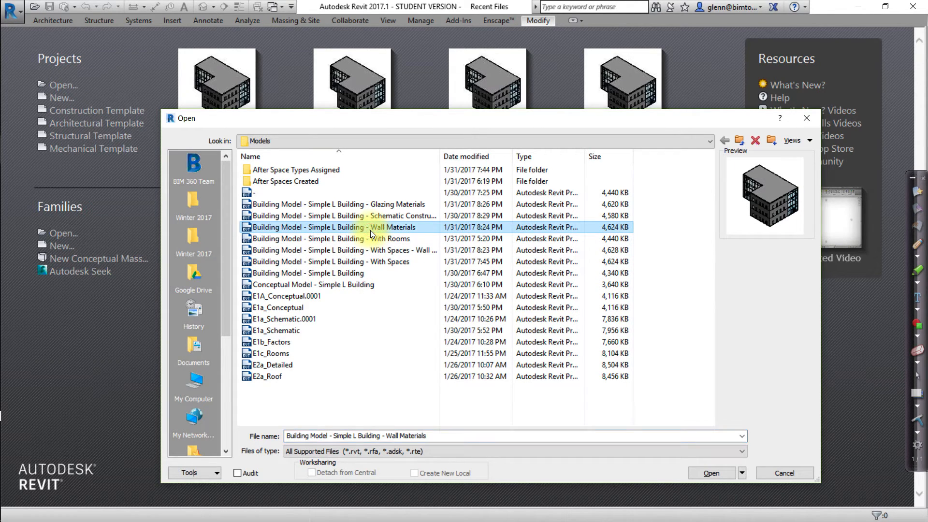
pyautogui.click(784, 473)
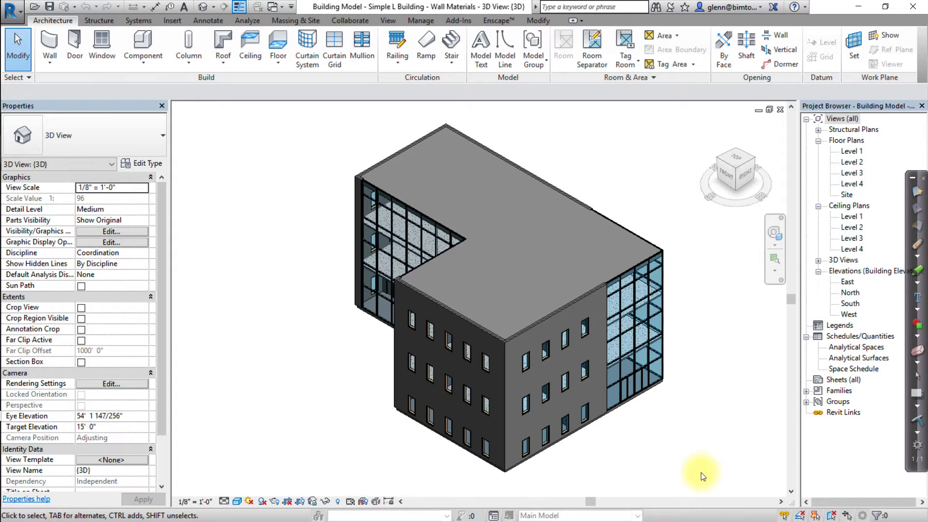
pyautogui.moveTo(640, 452)
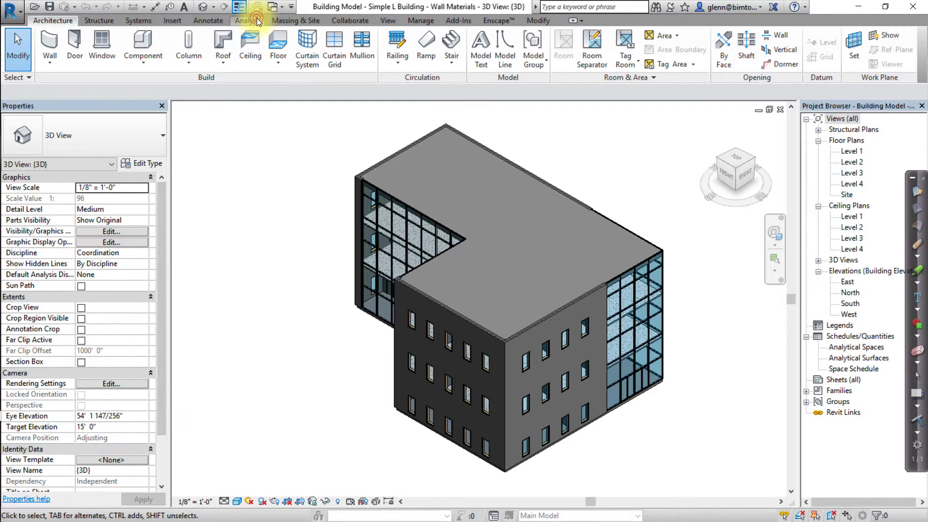
# Switch to the Analyze ribbon to reach the Energy Settings
pyautogui.click(246, 21)
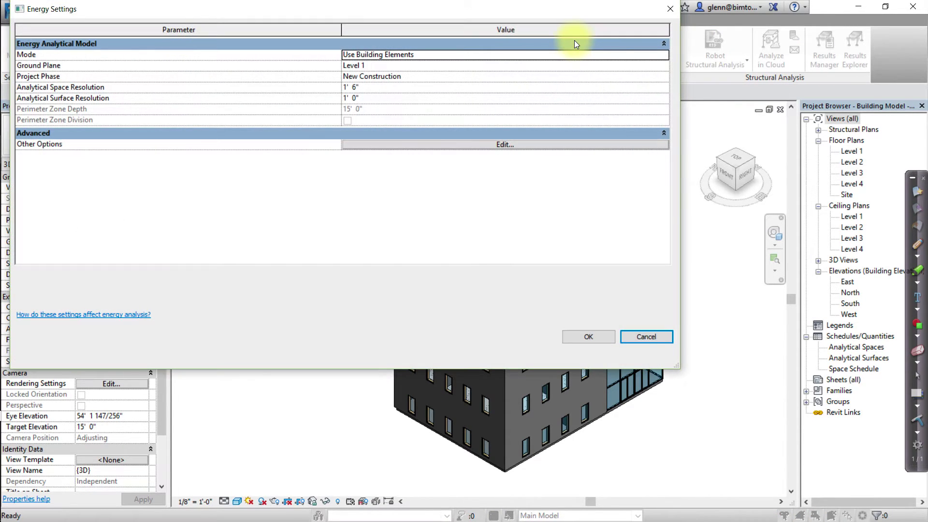
pyautogui.moveTo(547, 58)
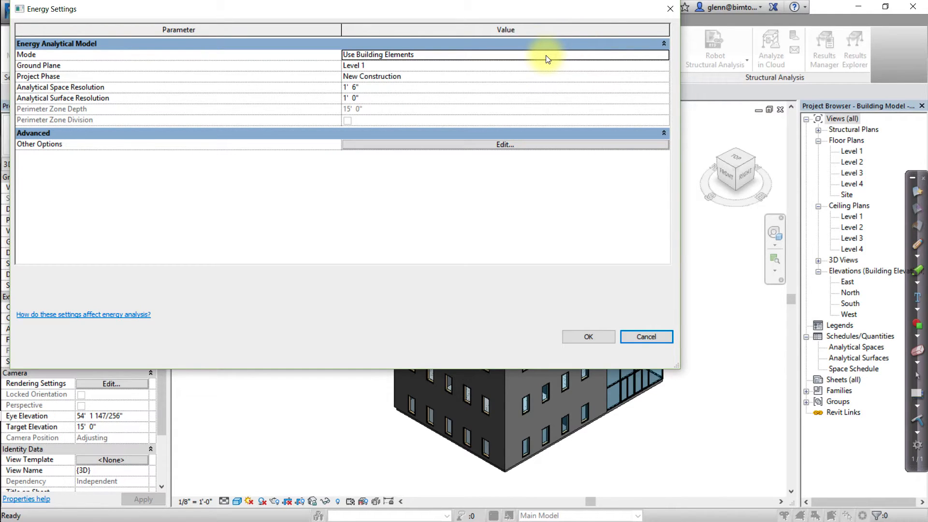
pyautogui.moveTo(523, 87)
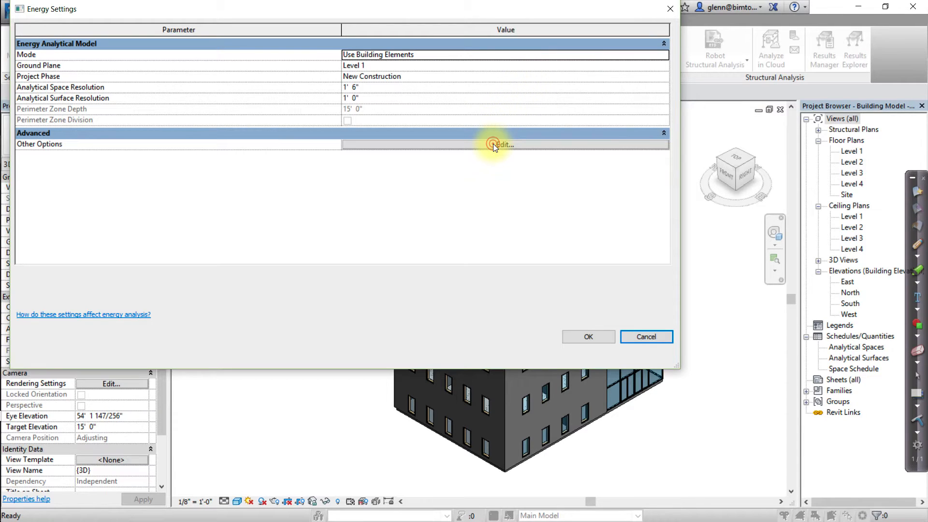
# Enable Detailed Elements under Material Thermal Properties in the advanced energy settings and confirm
pyautogui.click(503, 144)
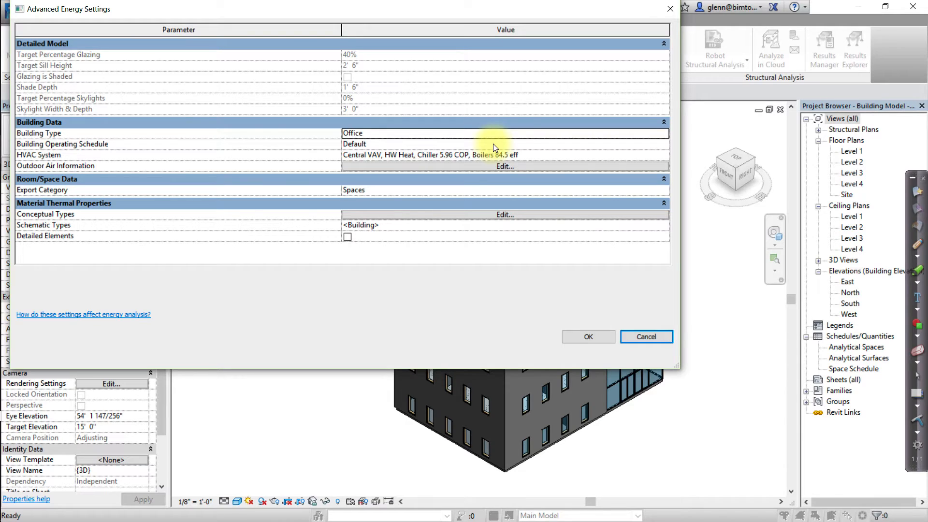
pyautogui.moveTo(454, 193)
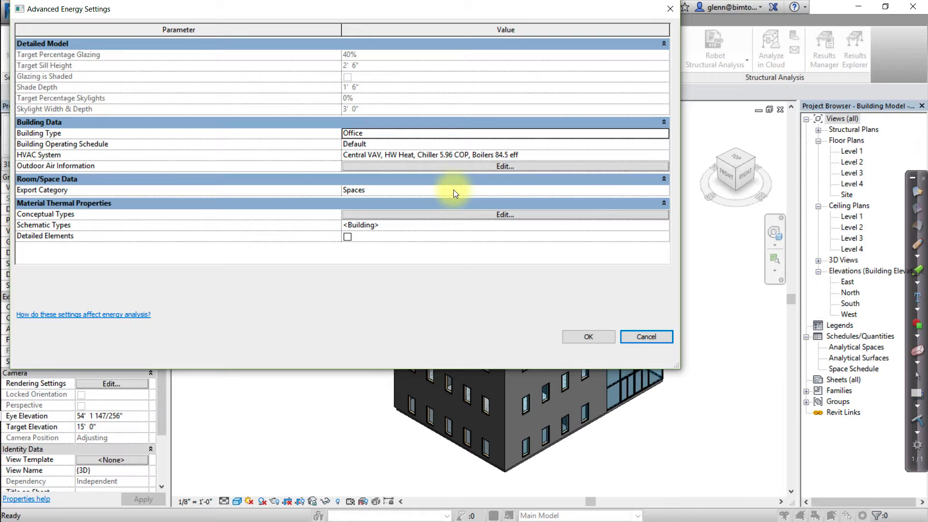
pyautogui.moveTo(349, 239)
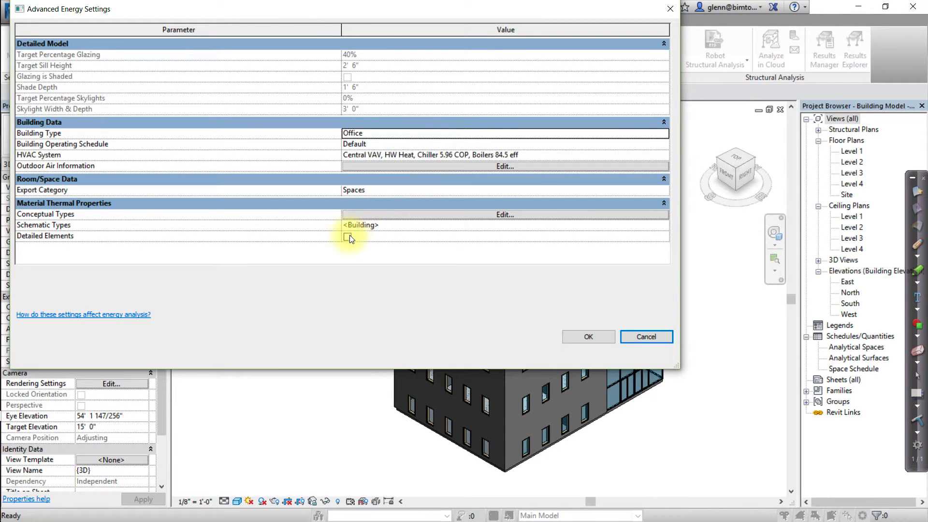
pyautogui.click(348, 238)
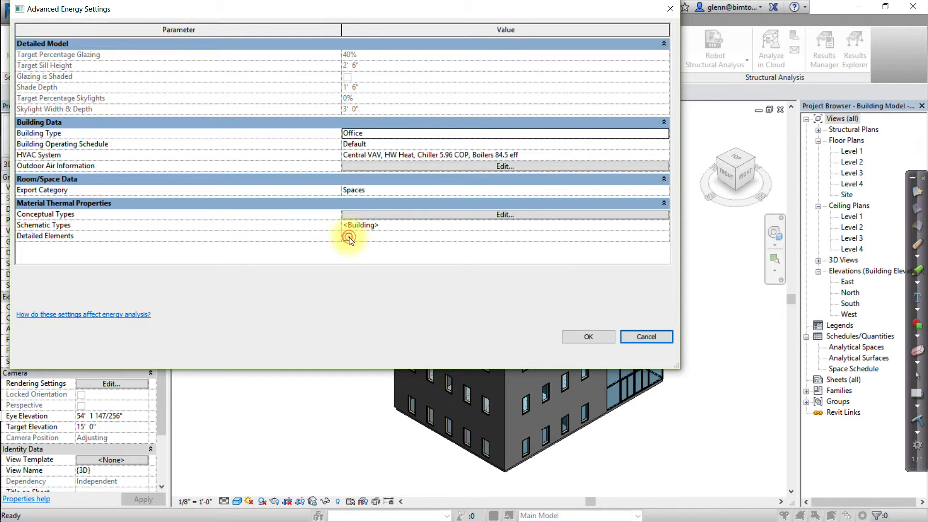
pyautogui.click(347, 237)
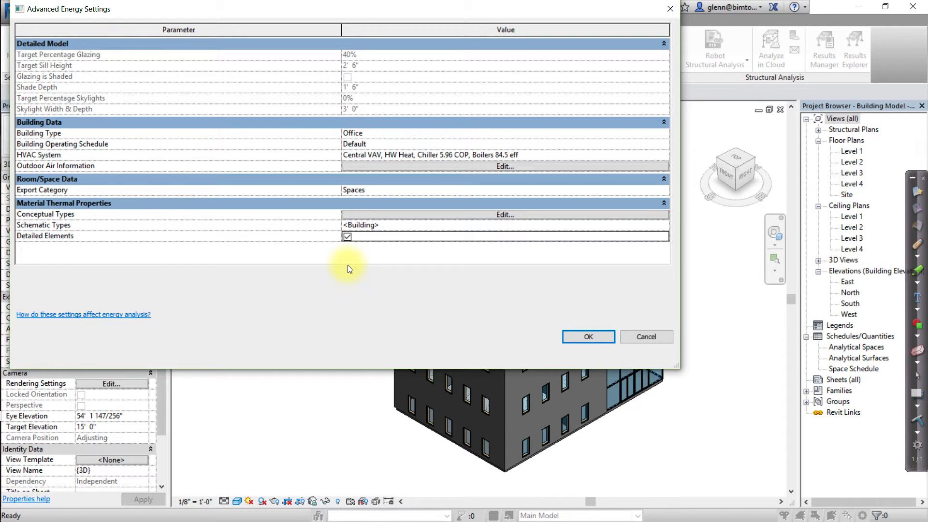
pyautogui.moveTo(588, 320)
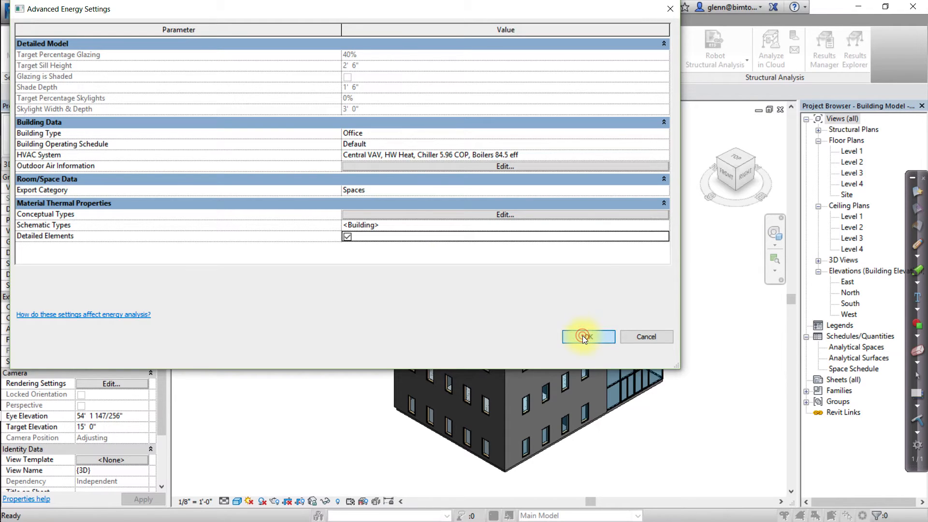
pyautogui.click(583, 336)
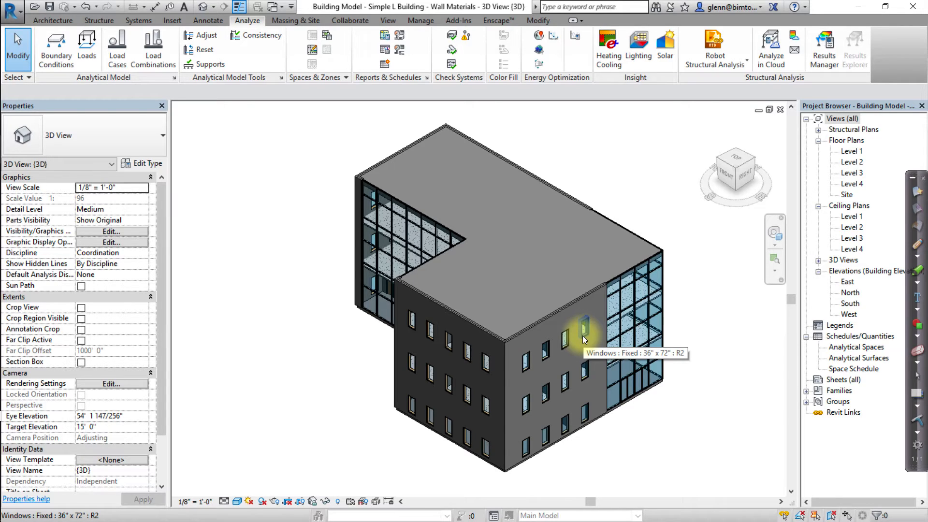
pyautogui.moveTo(679, 426)
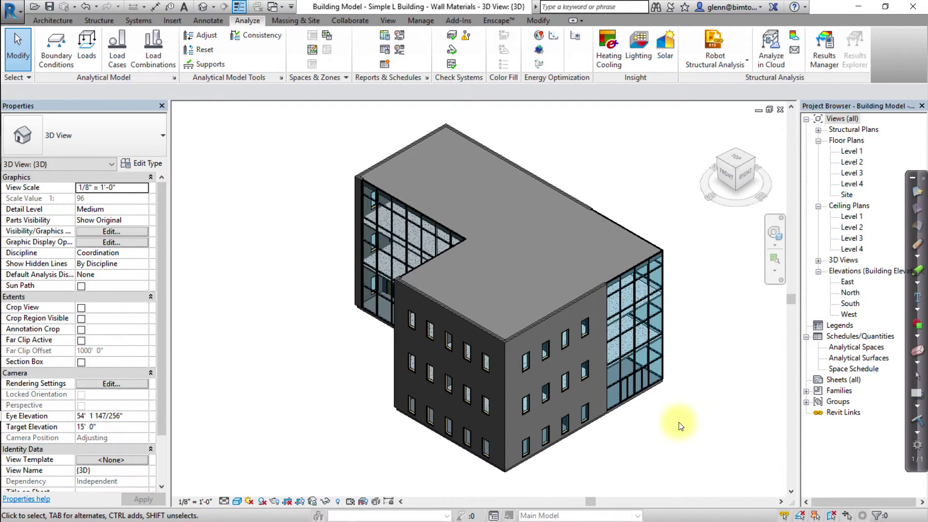
# Clear the selection and select the dark front Exterior - EIFS on Mtl. Stud wall
pyautogui.click(490, 336)
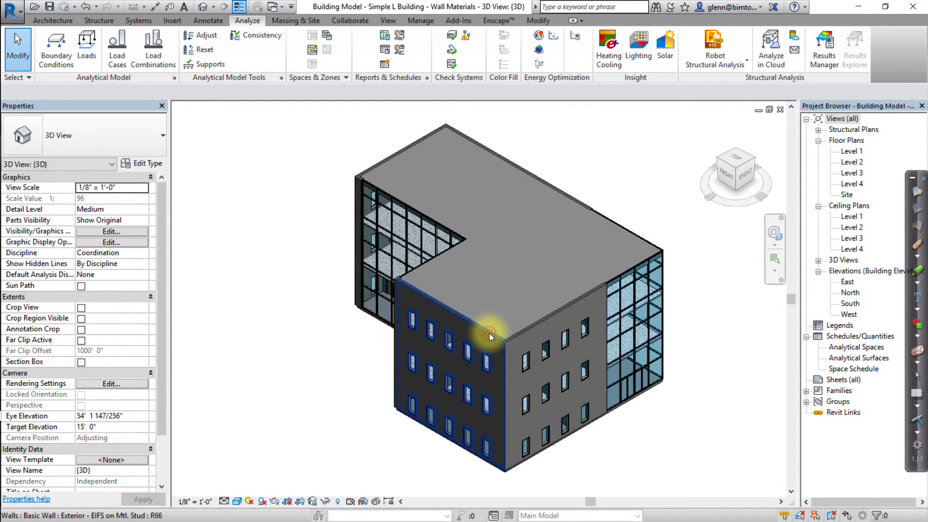
pyautogui.click(489, 335)
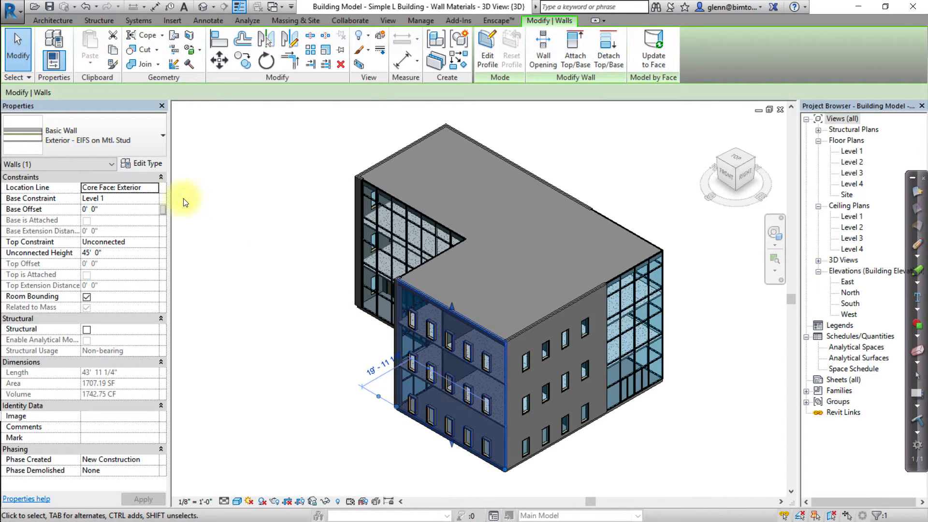
pyautogui.moveTo(148, 165)
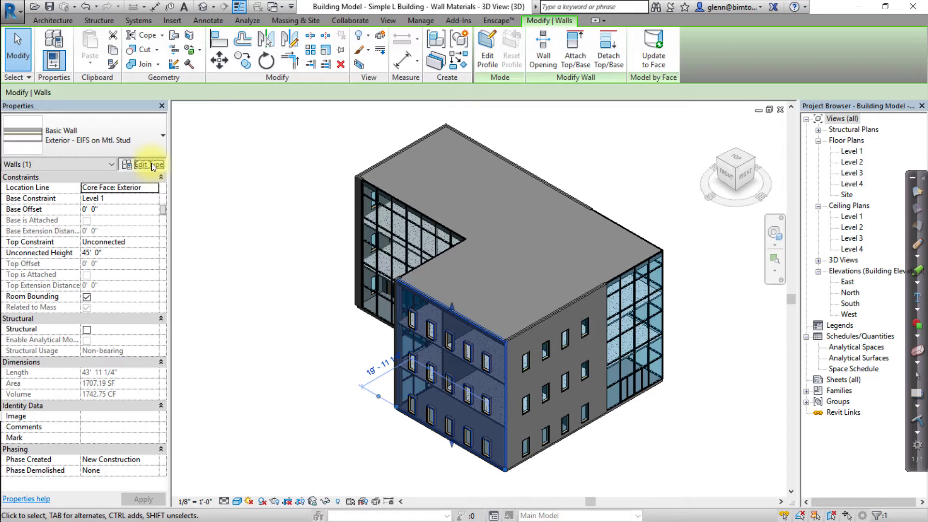
# Show the Type Properties of the Exterior - EIFS on Mtl. Stud wall type
pyautogui.click(146, 165)
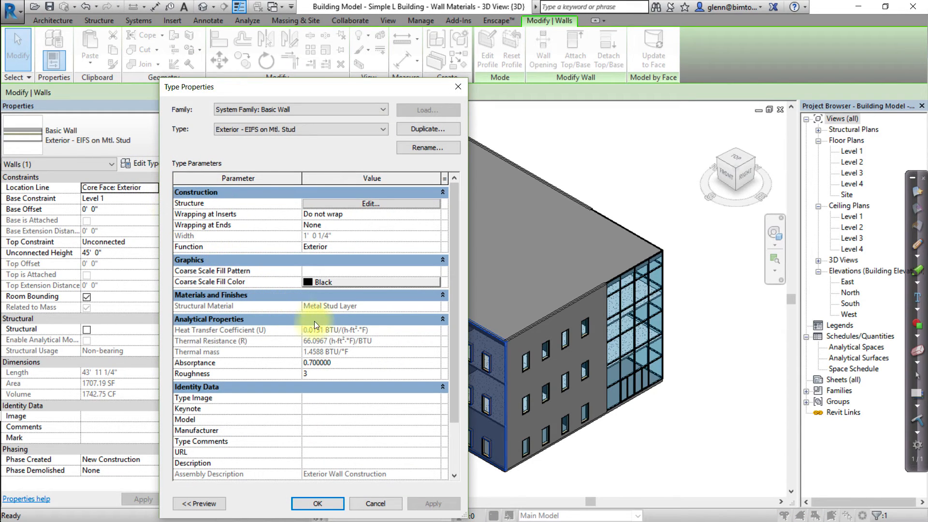
pyautogui.moveTo(356, 341)
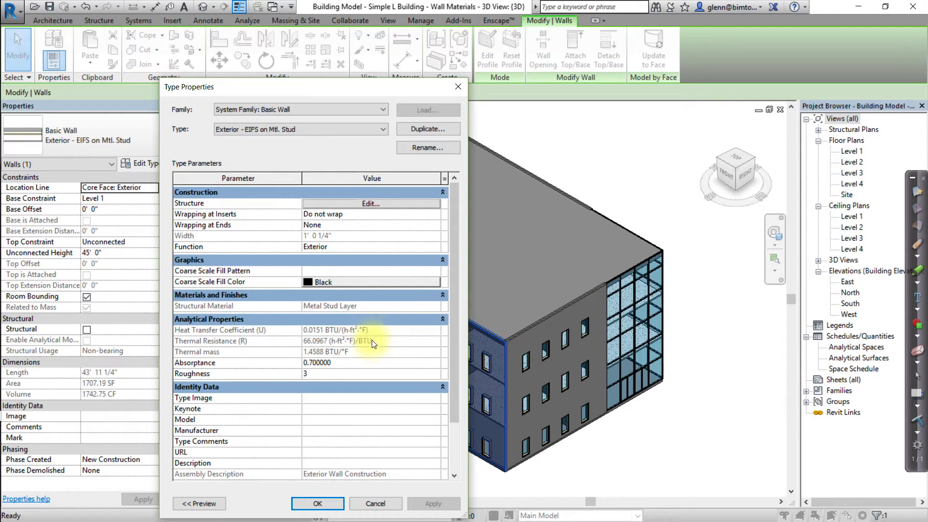
pyautogui.moveTo(371, 365)
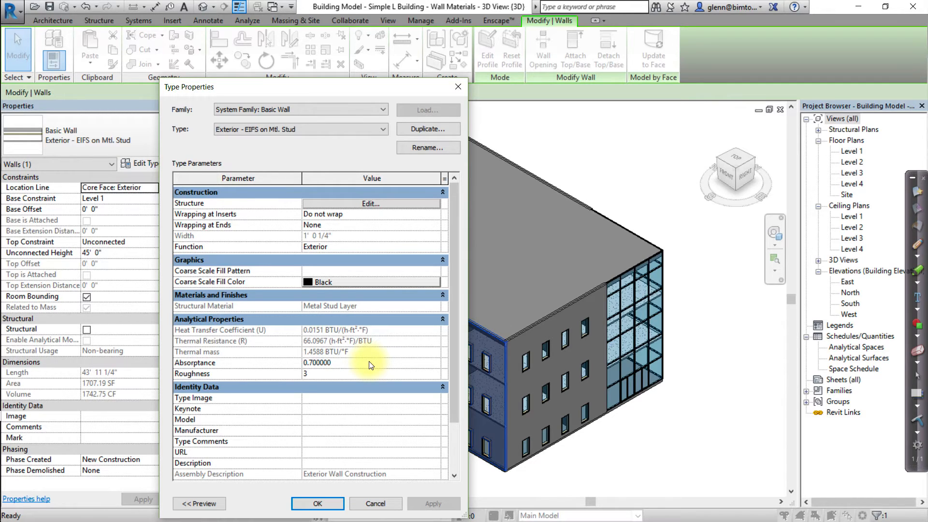
pyautogui.moveTo(446, 247)
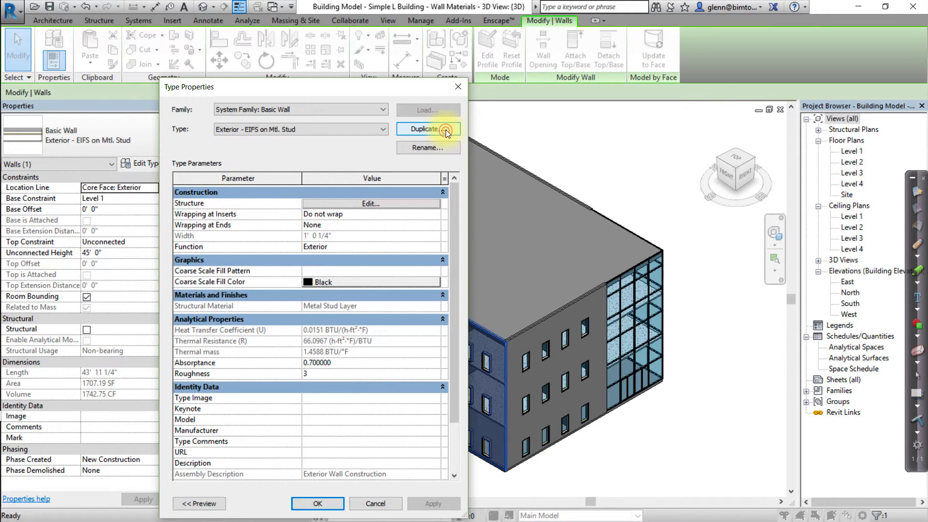
# Duplicate the wall type as 'Exterior - EIFS on Mtl. Stud - Extra Insulation'
pyautogui.click(427, 129)
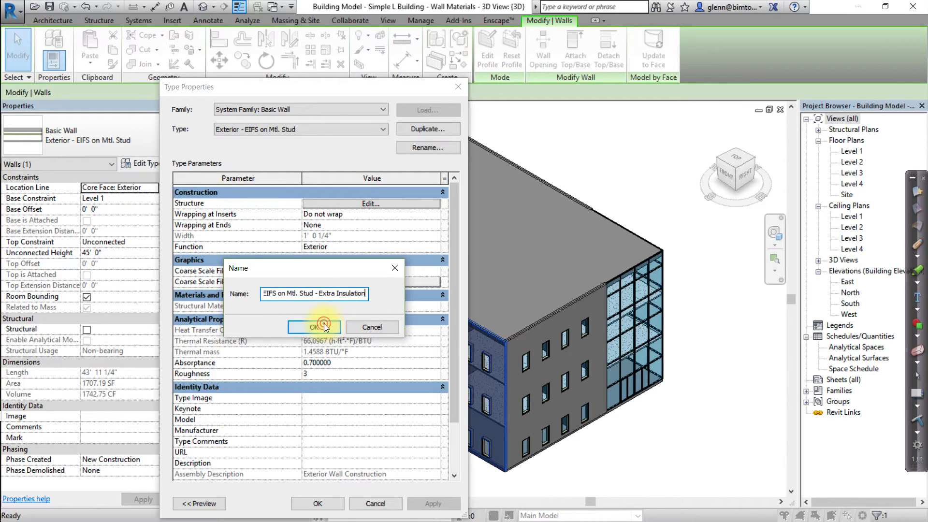
pyautogui.click(313, 327)
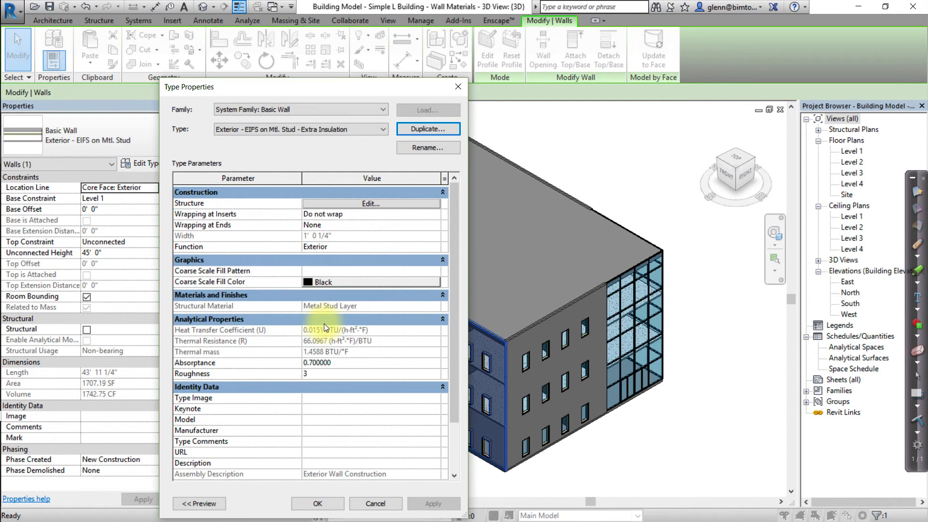
pyautogui.moveTo(368, 204)
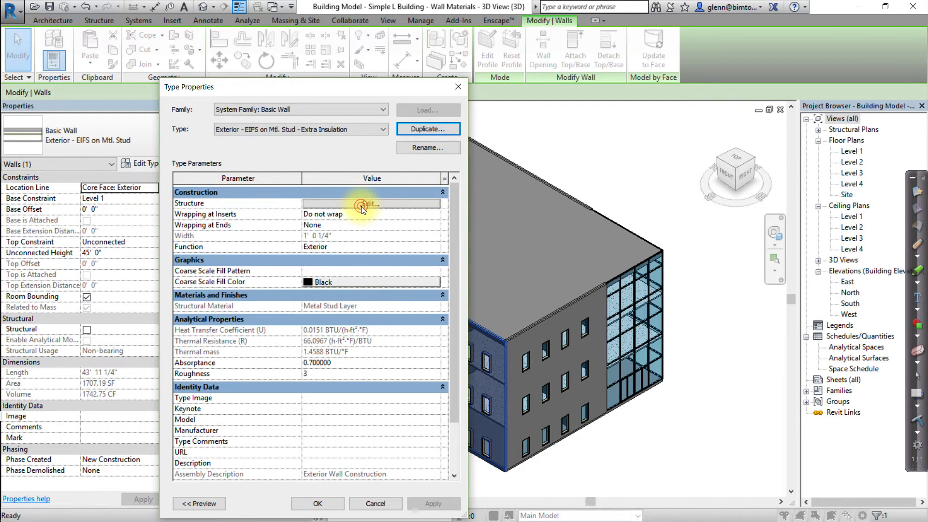
# Set the Finish 1 exterior layer thickness to 4" in Edit Assembly and confirm
pyautogui.click(371, 204)
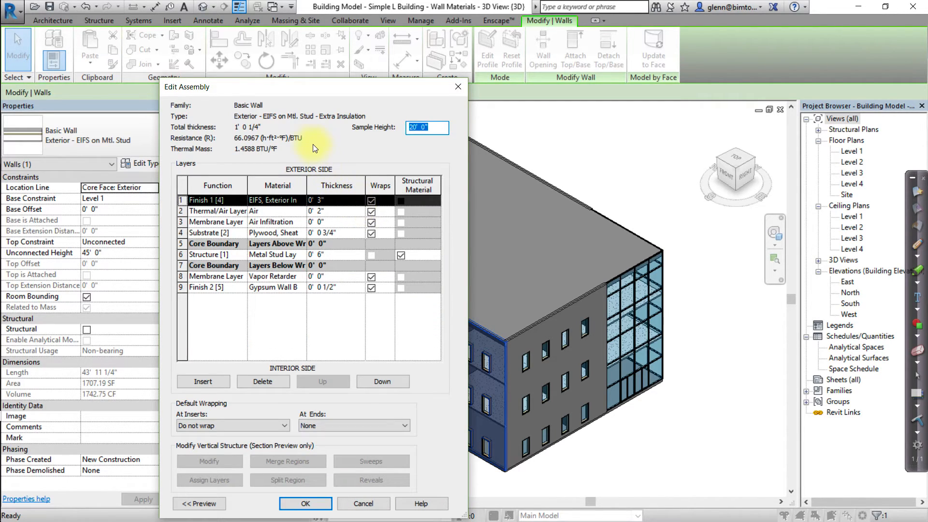
pyautogui.moveTo(308, 146)
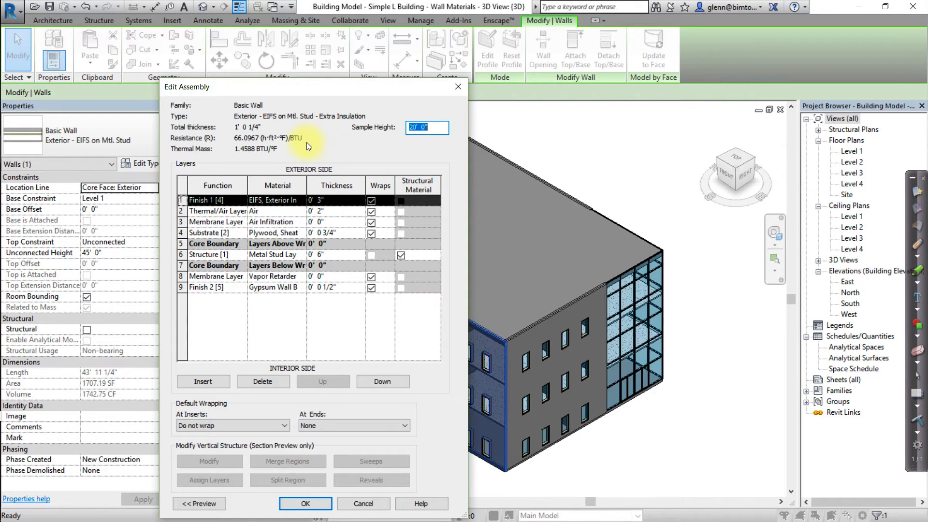
pyautogui.moveTo(321, 173)
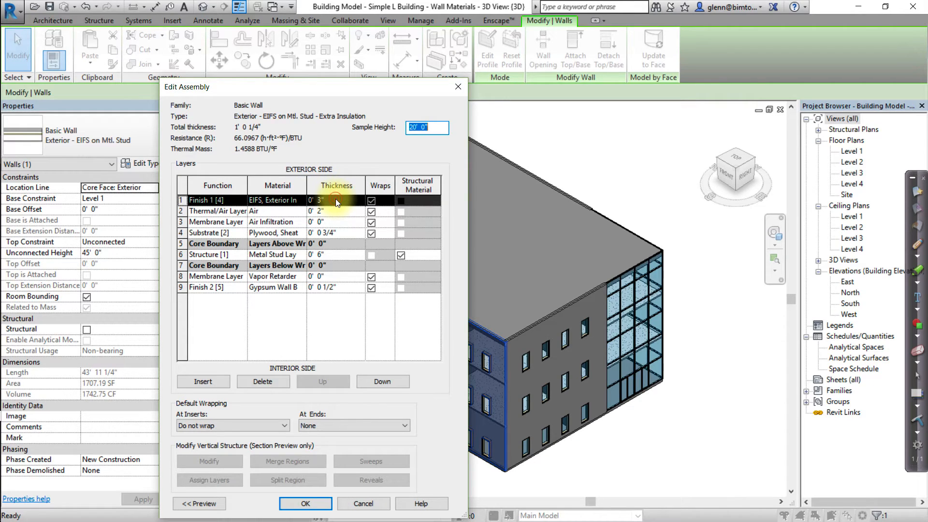
pyautogui.click(320, 200)
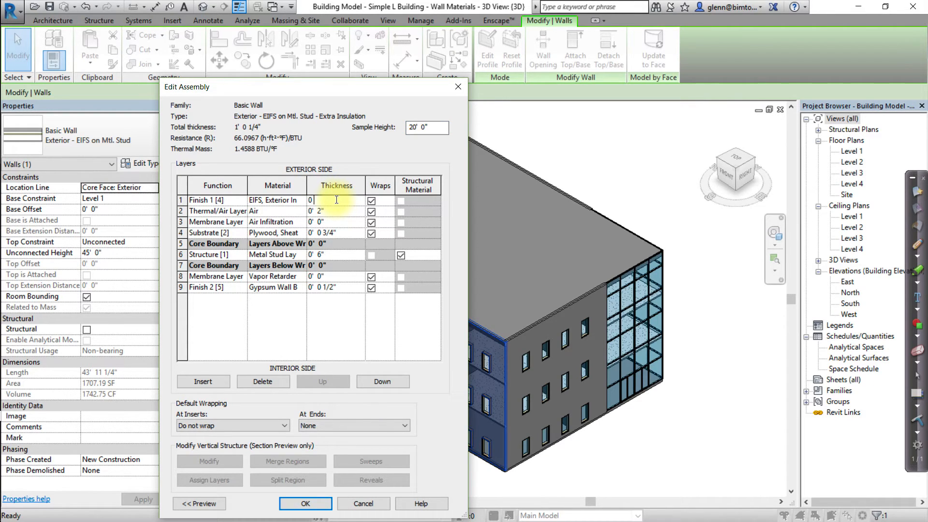
pyautogui.write('4"')
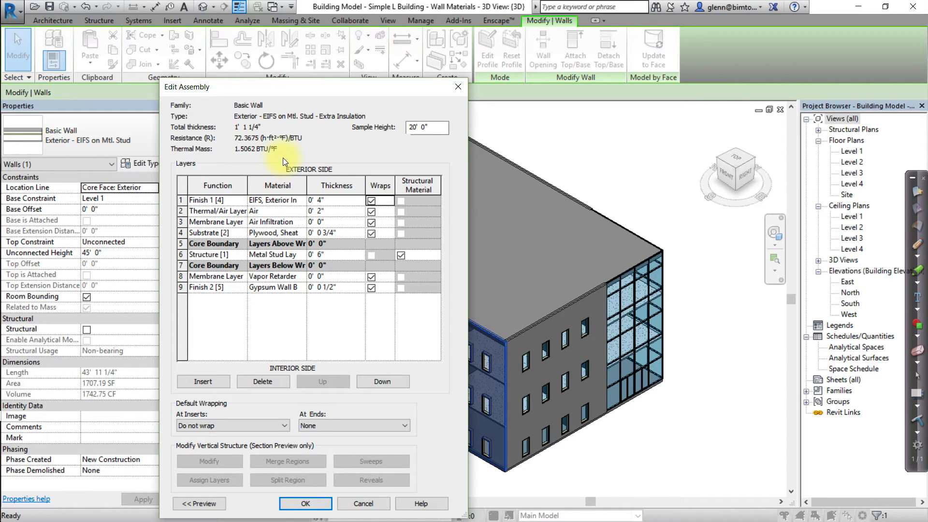
pyautogui.moveTo(283, 157)
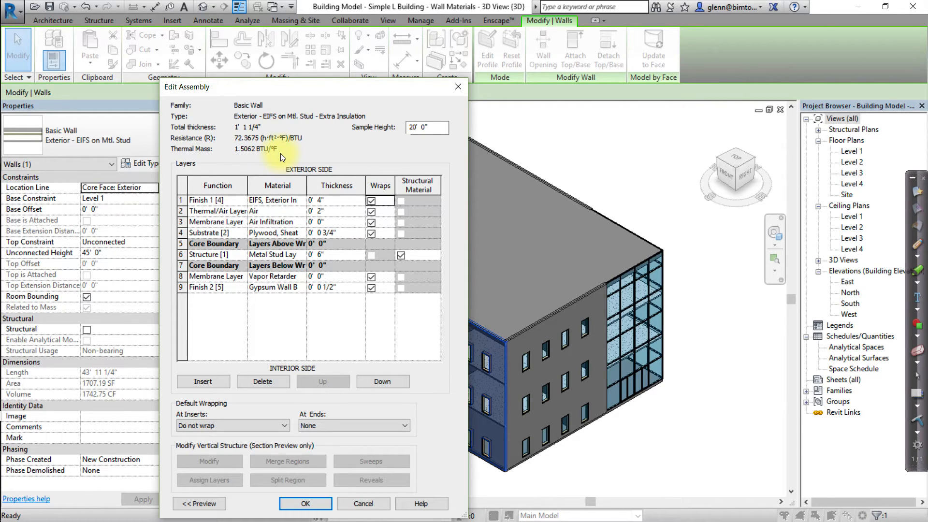
pyautogui.moveTo(318, 413)
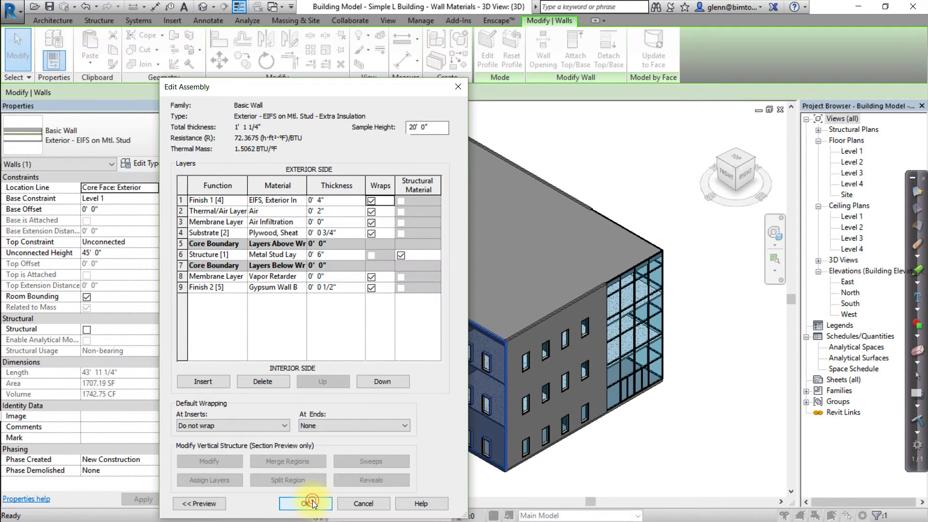
pyautogui.click(306, 504)
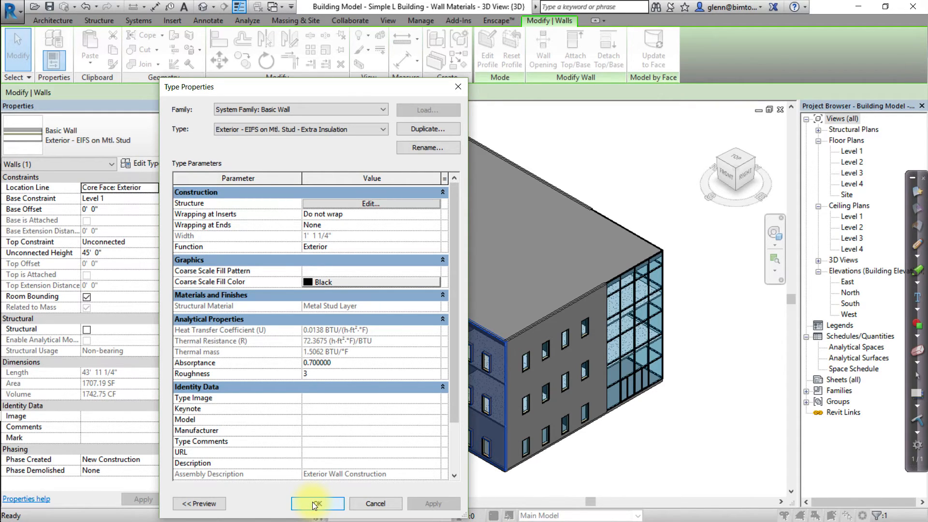
# Duplicate the type as 'Exterior - EIFS on Wood Stud - Extra Insulation' and enter its layer assembly
pyautogui.click(427, 146)
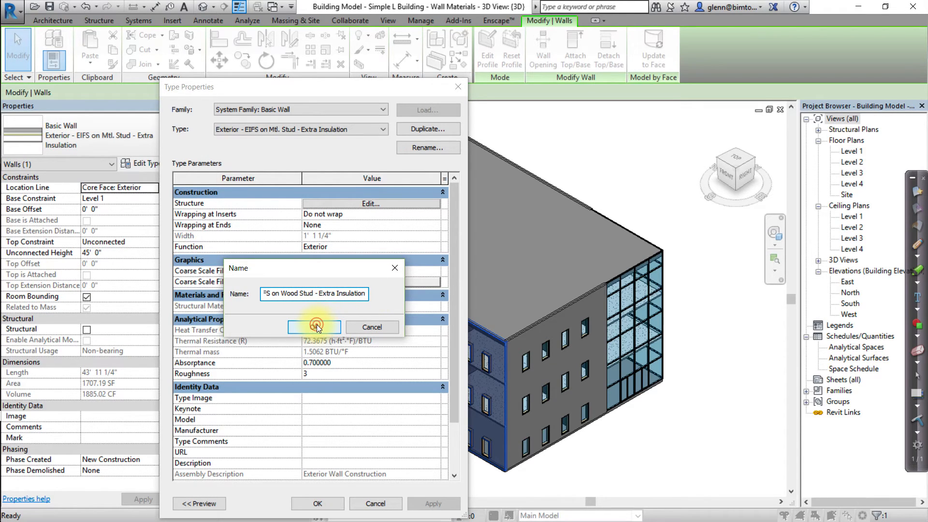
pyautogui.click(313, 326)
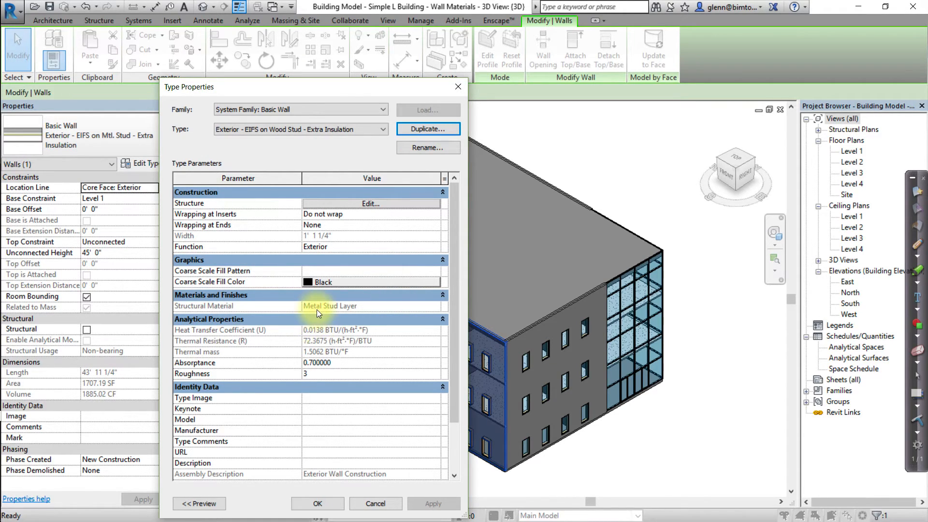
pyautogui.click(370, 204)
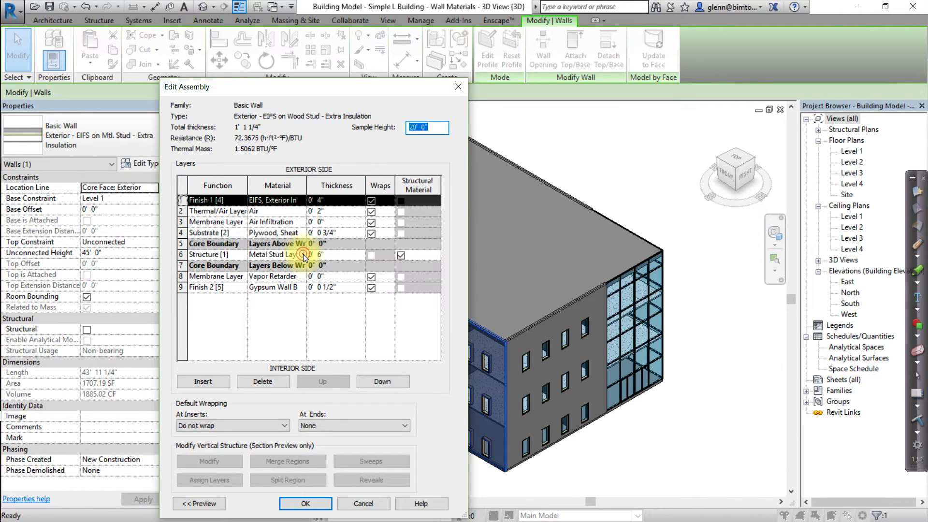
# Assign the Structure layer the 'Structure, Wood Joist/Rafter Layer, Batt Insulation' material and confirm
pyautogui.click(304, 254)
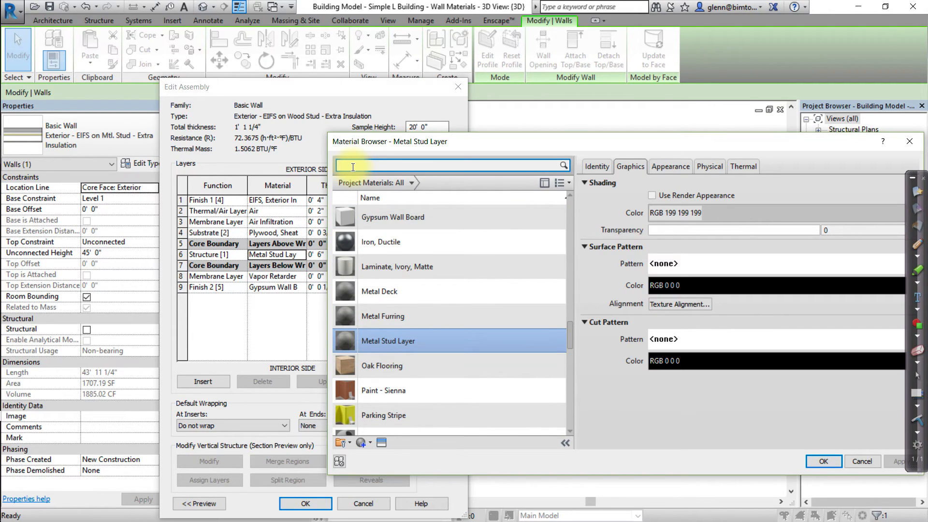
pyautogui.write('Structure')
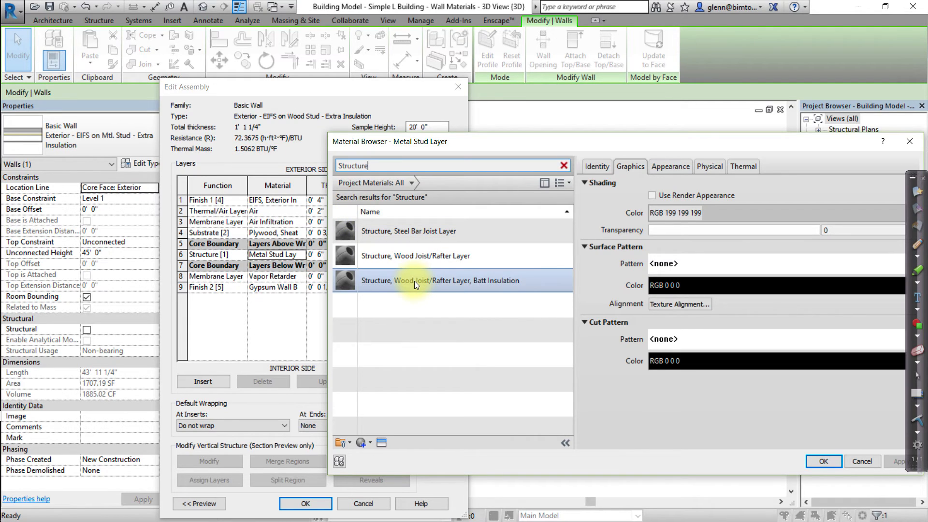
pyautogui.moveTo(415, 283)
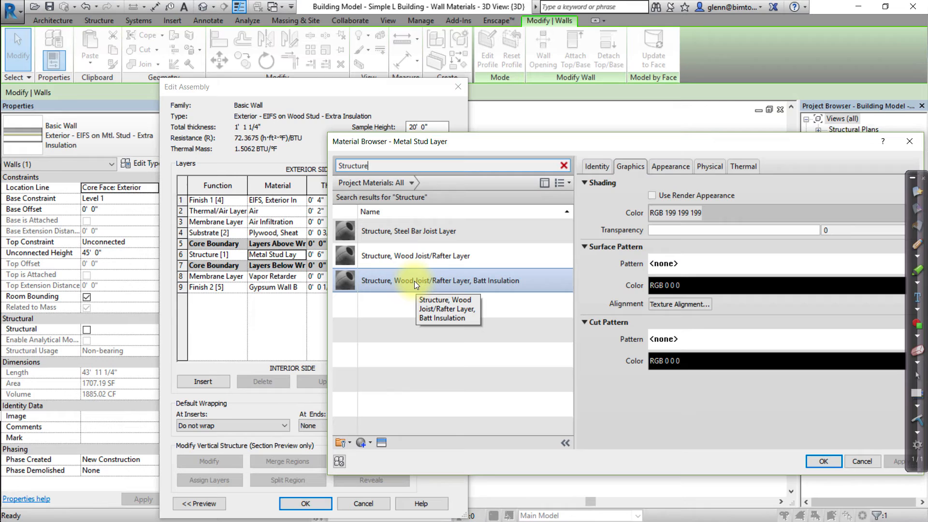
pyautogui.click(821, 461)
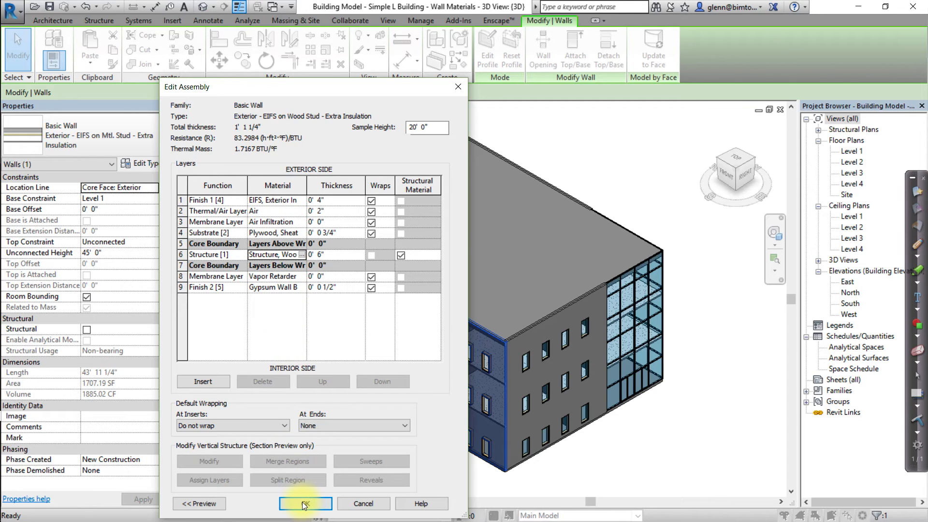
pyautogui.click(305, 504)
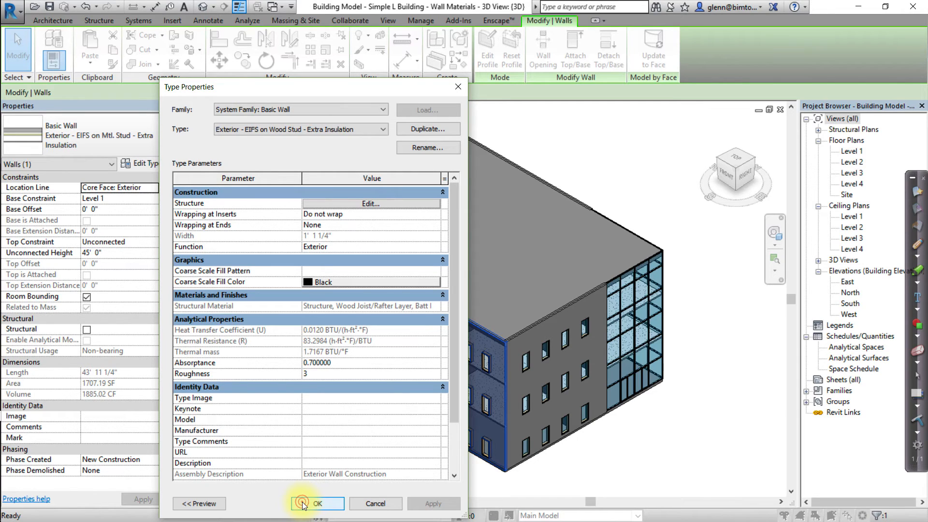
# Accept the Type Properties so the front wall uses the Wood Stud Extra Insulation type
pyautogui.click(318, 503)
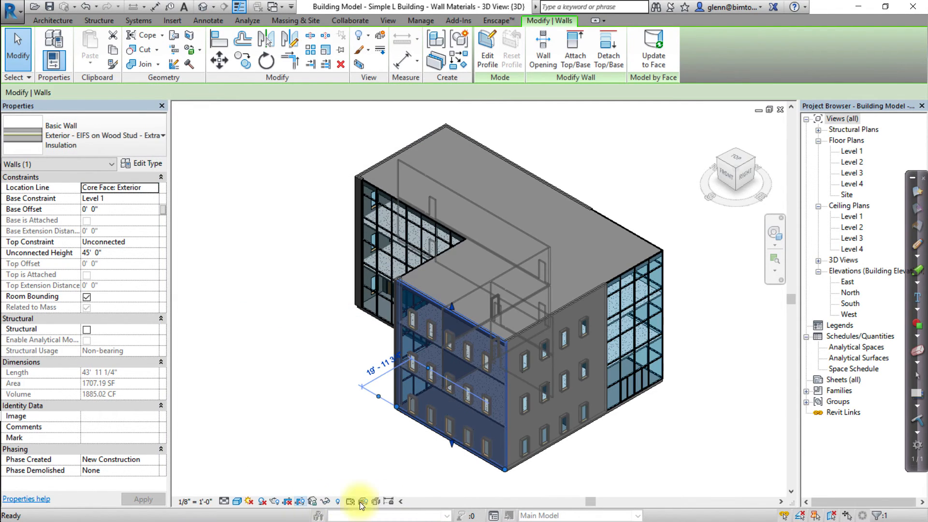
pyautogui.click(246, 21)
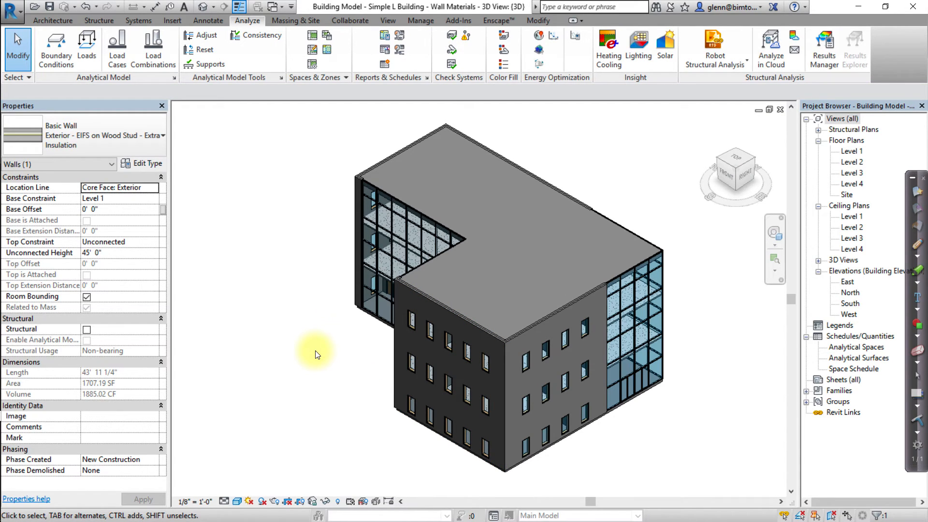
# Give the wing's front wall the Exterior - EIFS on Mtl. Stud - Extra Insulation type
pyautogui.click(420, 302)
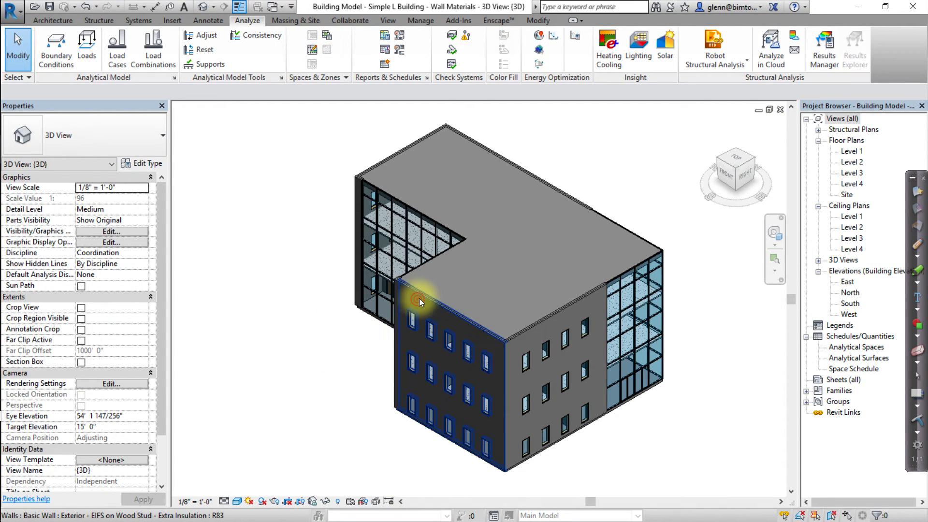
pyautogui.click(421, 299)
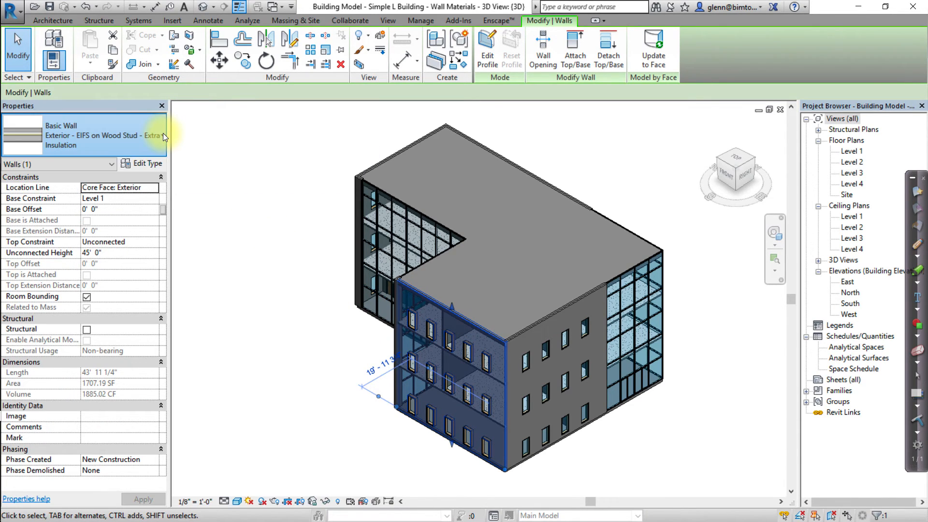
pyautogui.click(160, 135)
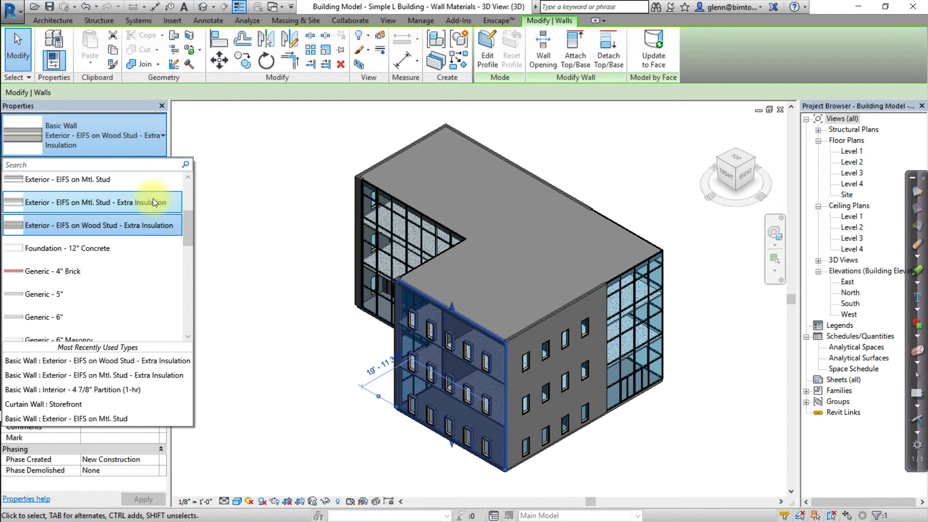
pyautogui.click(90, 202)
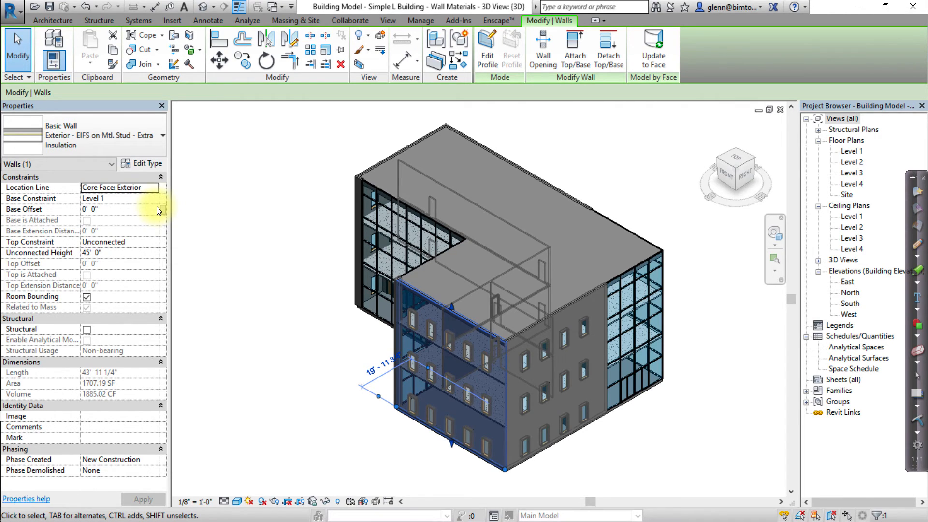
pyautogui.click(247, 20)
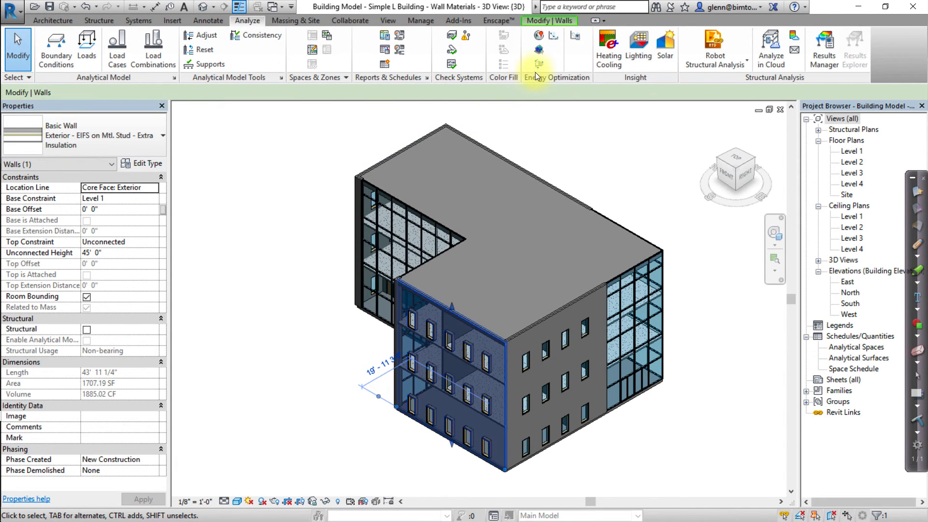
pyautogui.moveTo(539, 63)
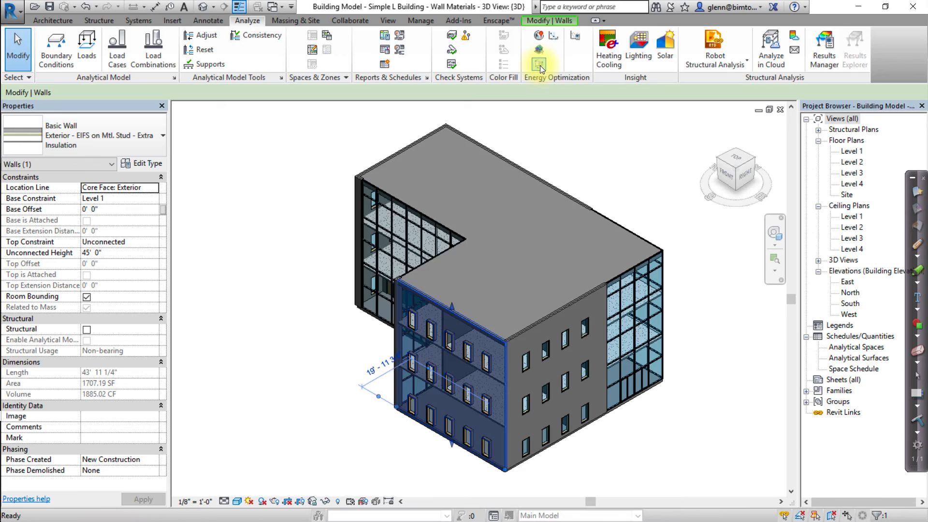
# Update the Energy Analytical Model from the Analyze tab and dismiss the completion notice
pyautogui.click(538, 50)
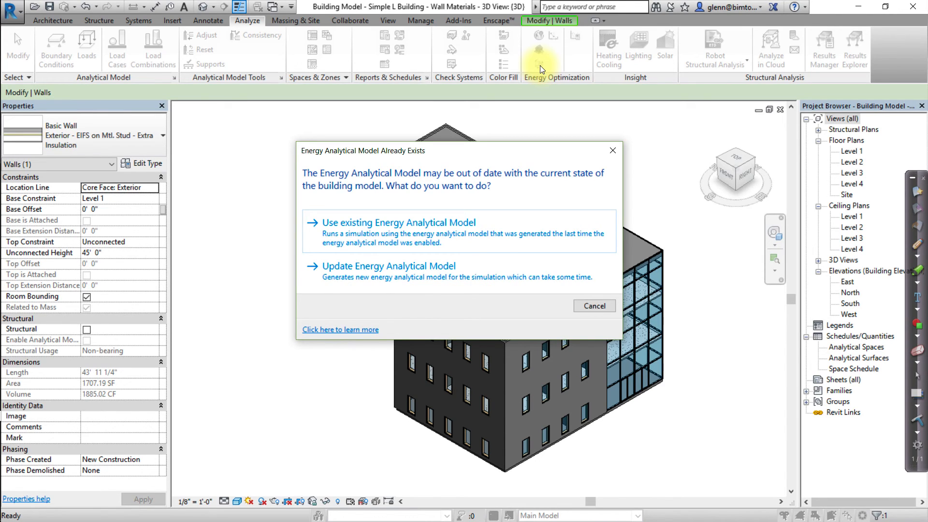
pyautogui.moveTo(541, 101)
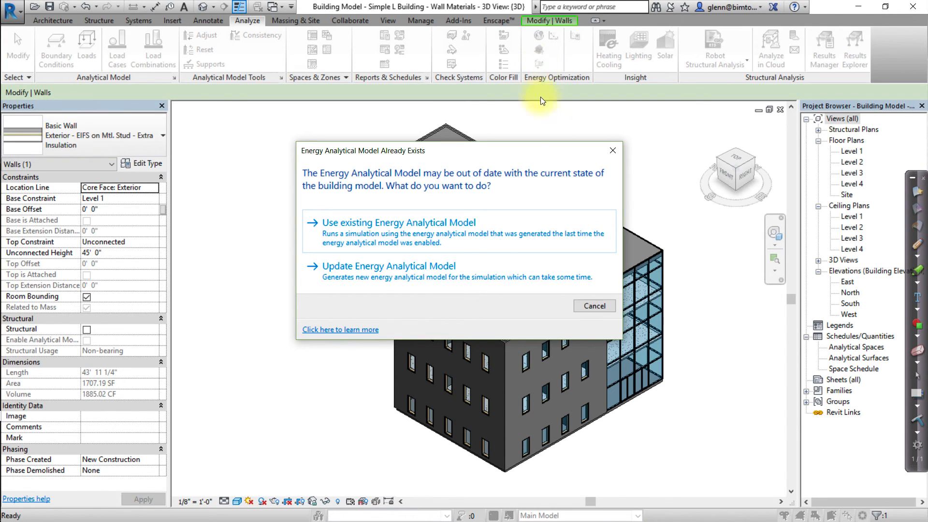
pyautogui.click(593, 307)
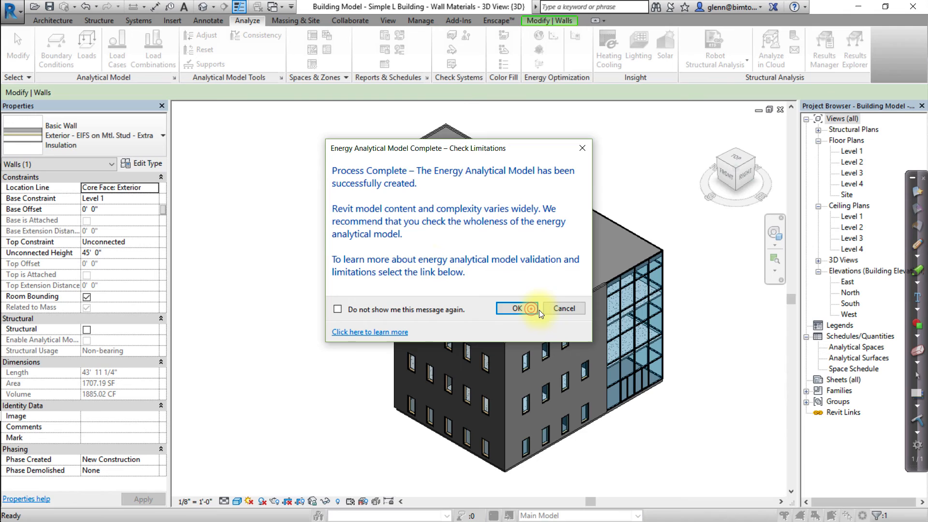
pyautogui.click(512, 309)
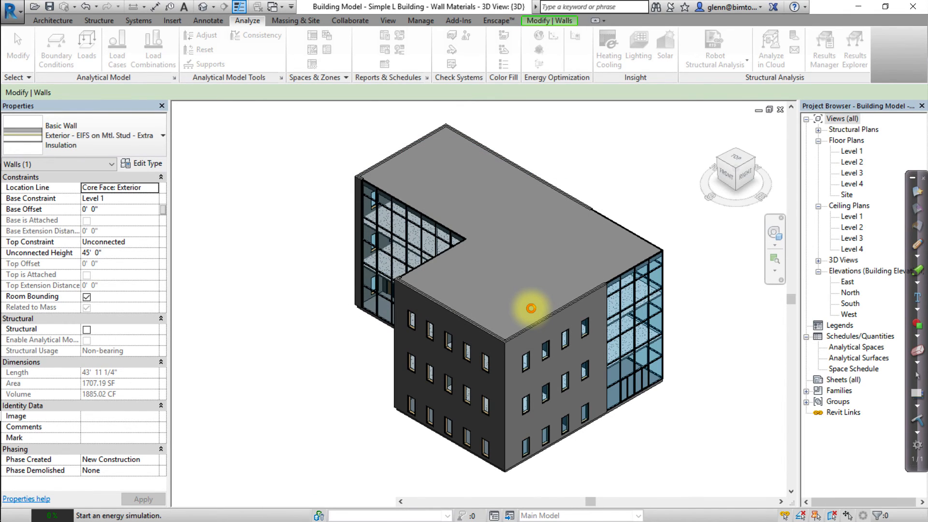
pyautogui.click(531, 308)
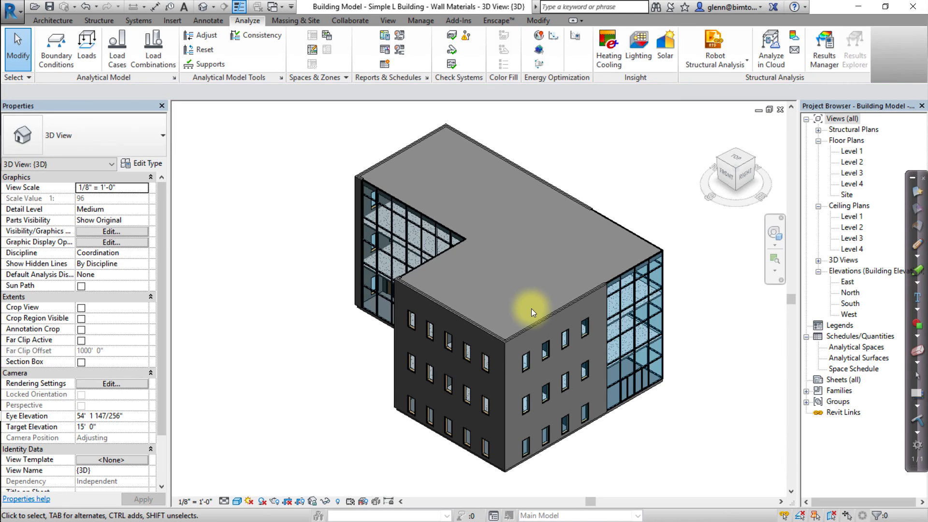
pyautogui.moveTo(615, 194)
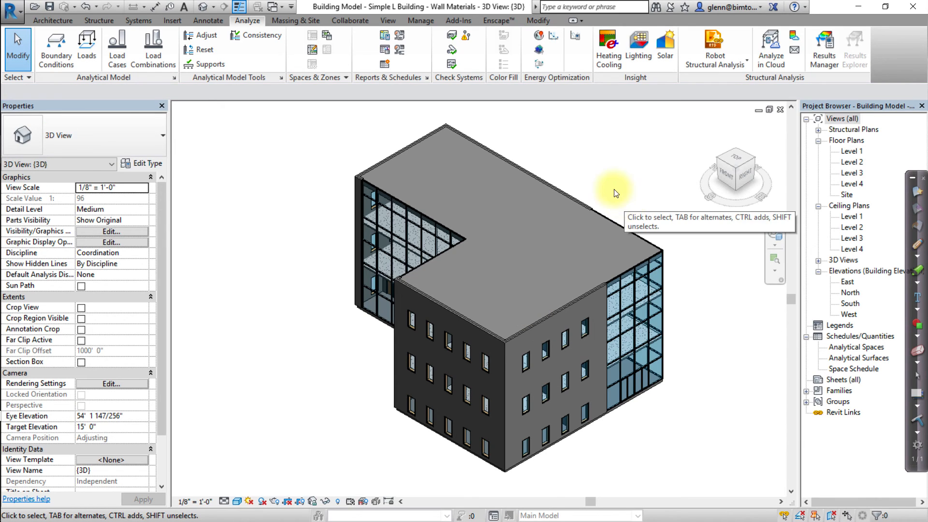
pyautogui.moveTo(552, 44)
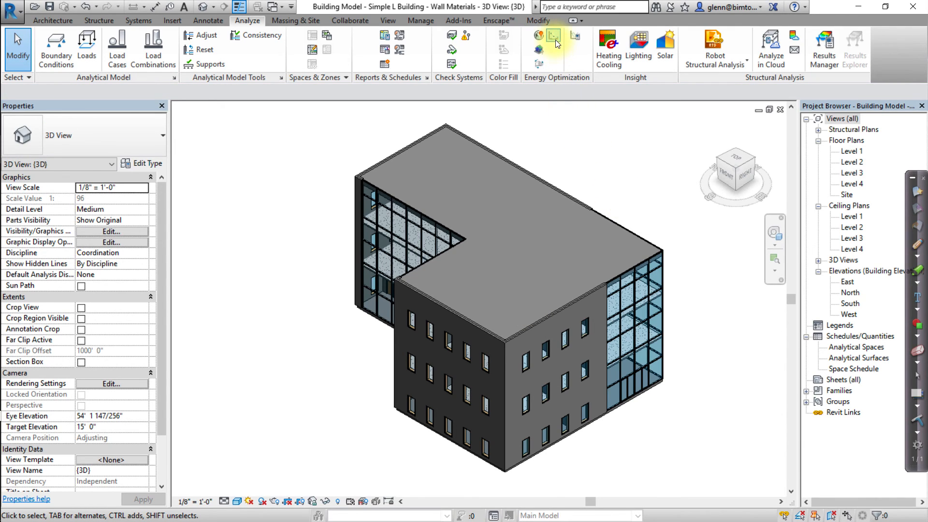
pyautogui.moveTo(551, 35)
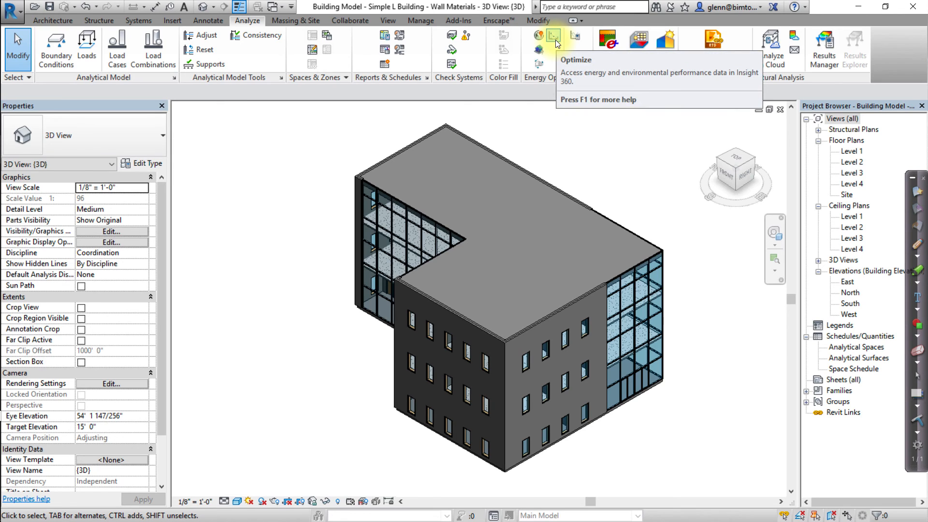
pyautogui.moveTo(552, 37)
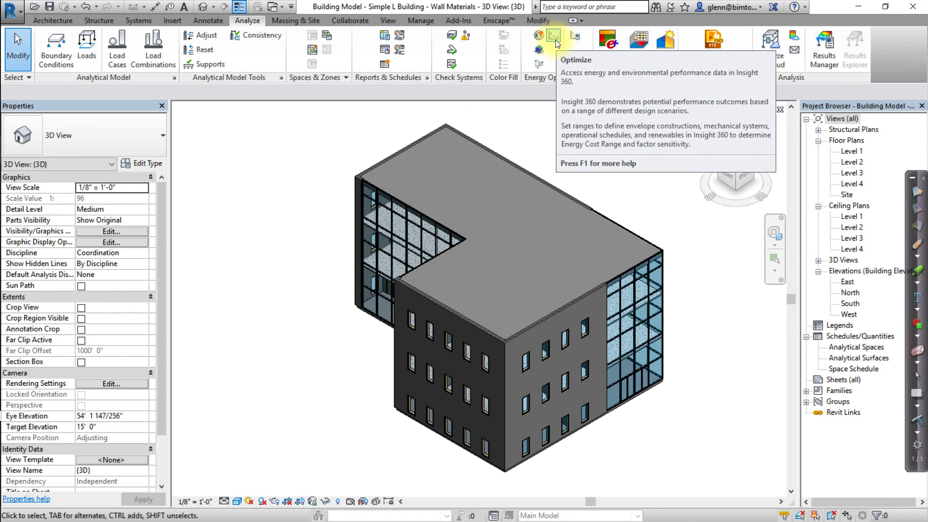